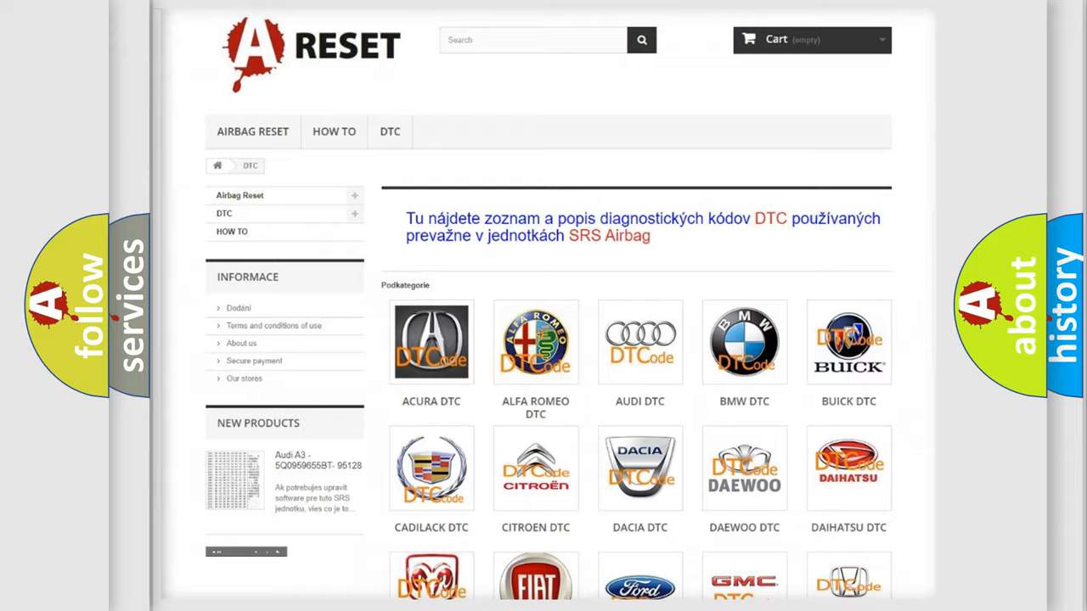
Open the Saturn DTC page from the brand catalogue and browse its airbag code list.
scroll("down", 3)
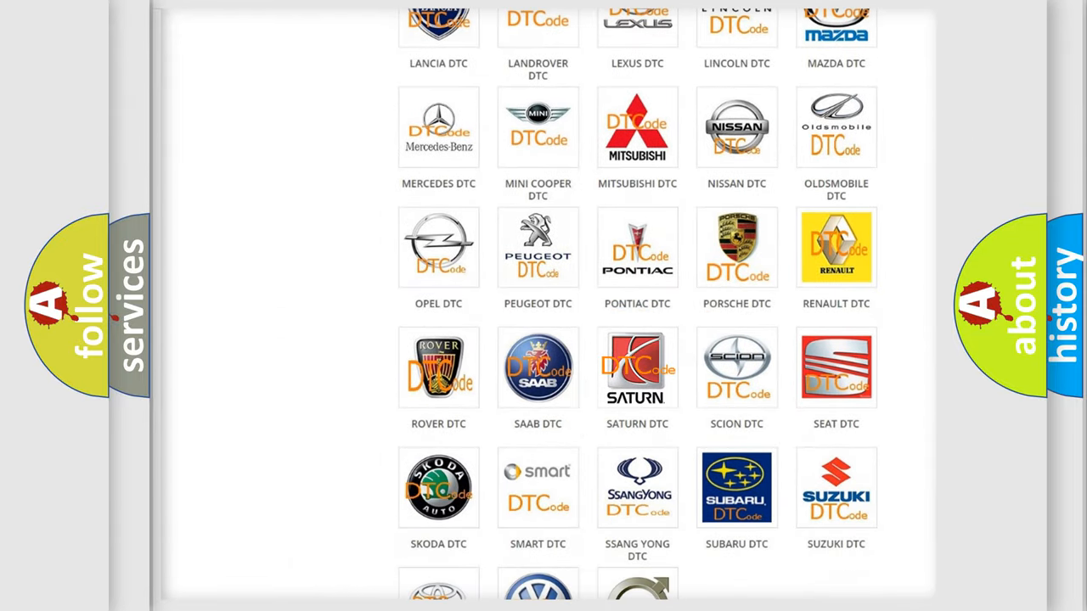
left_click(637, 366)
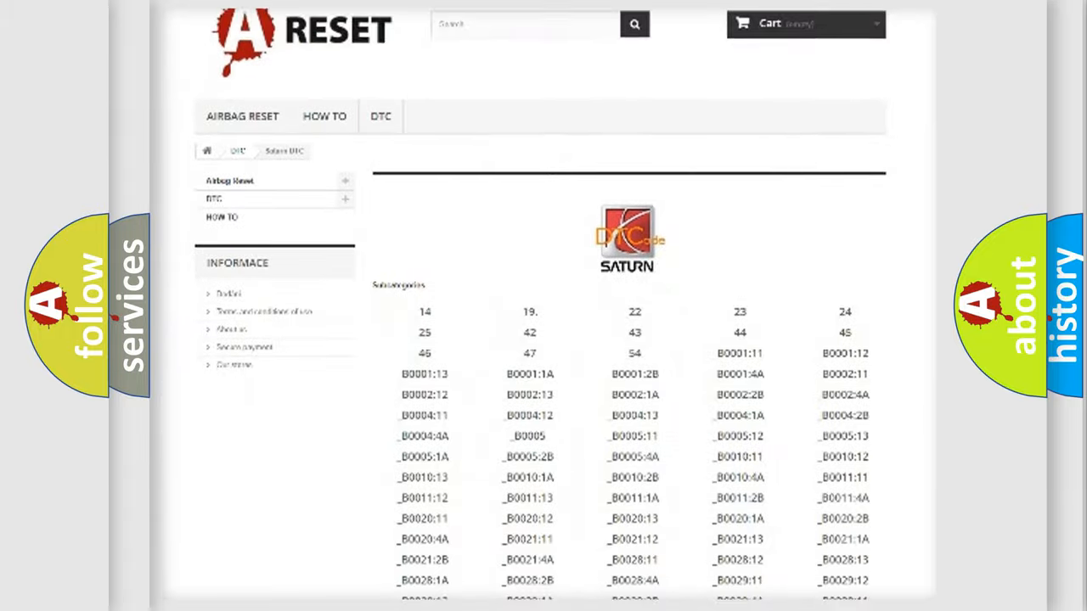
scroll("down", 3)
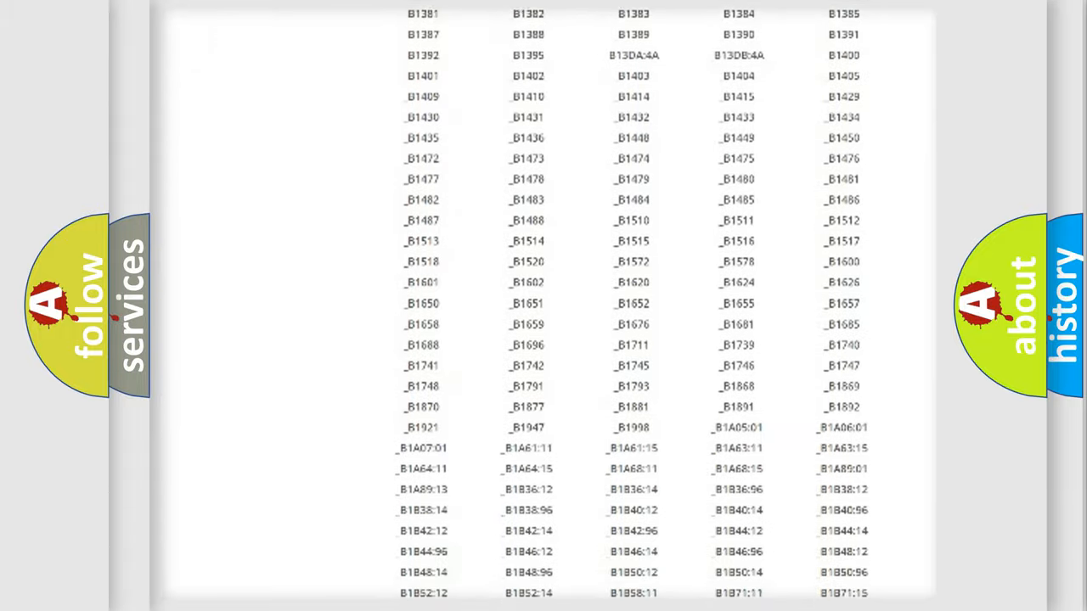